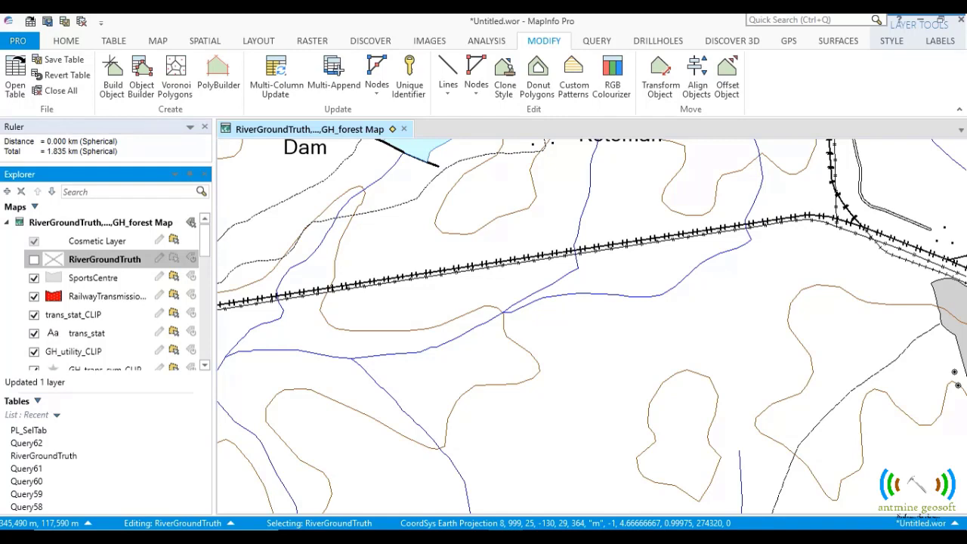
pyautogui.moveTo(497, 506)
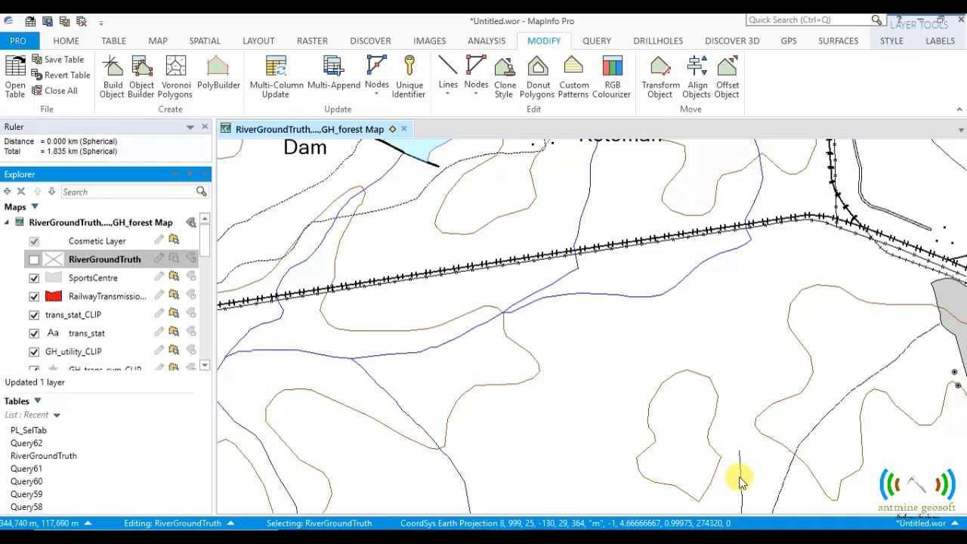
pyautogui.moveTo(740, 461)
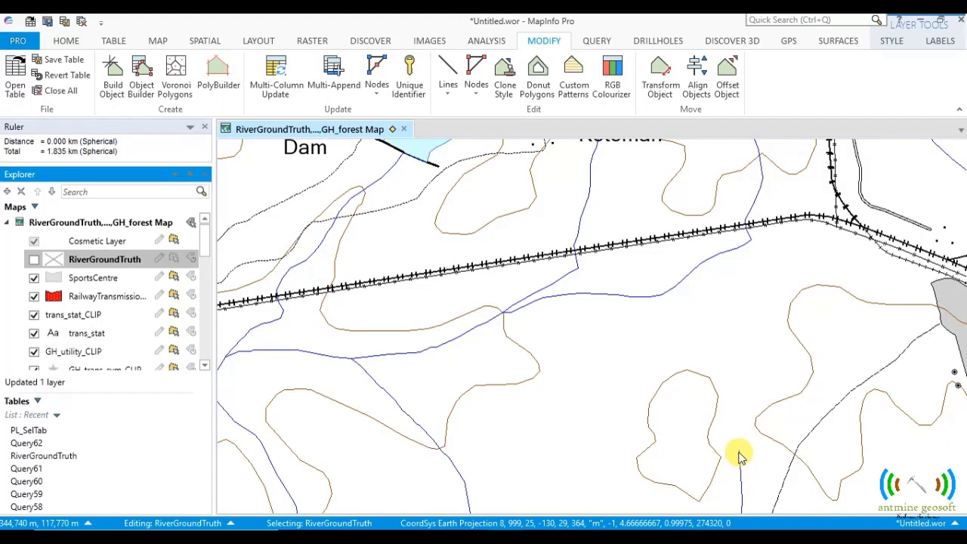
pyautogui.moveTo(359, 365)
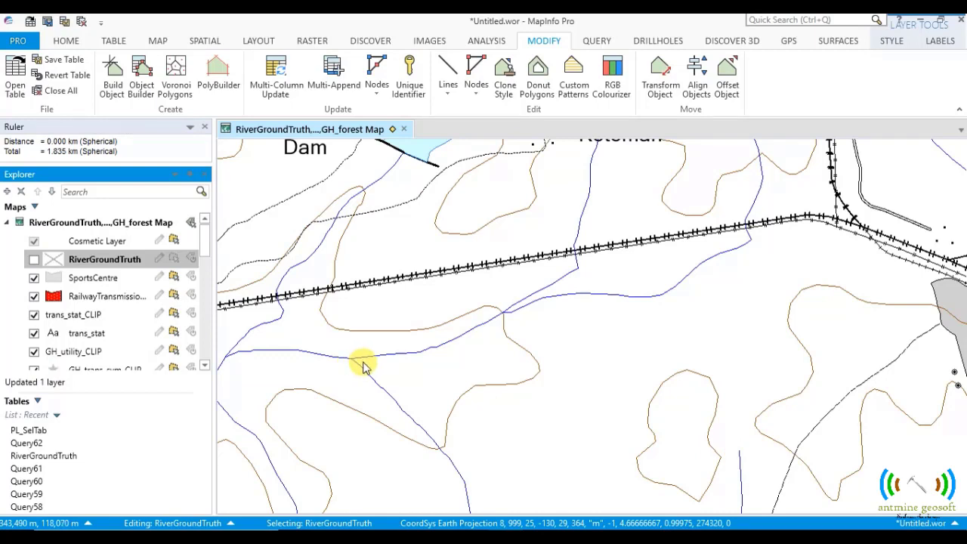
pyautogui.moveTo(743, 455)
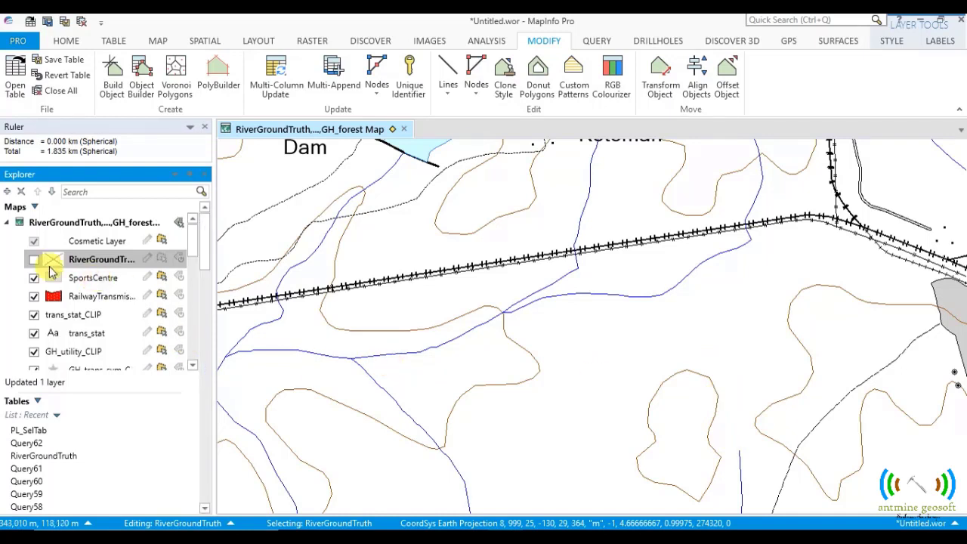
# Make the RiverGroundTruth layer visible and show the MAP ribbon tools.
pyautogui.click(34, 259)
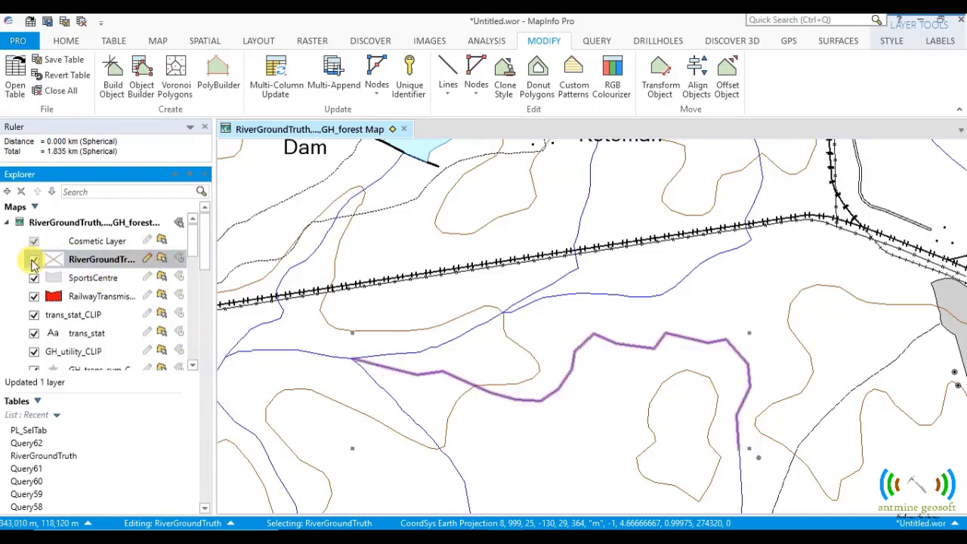
pyautogui.click(34, 259)
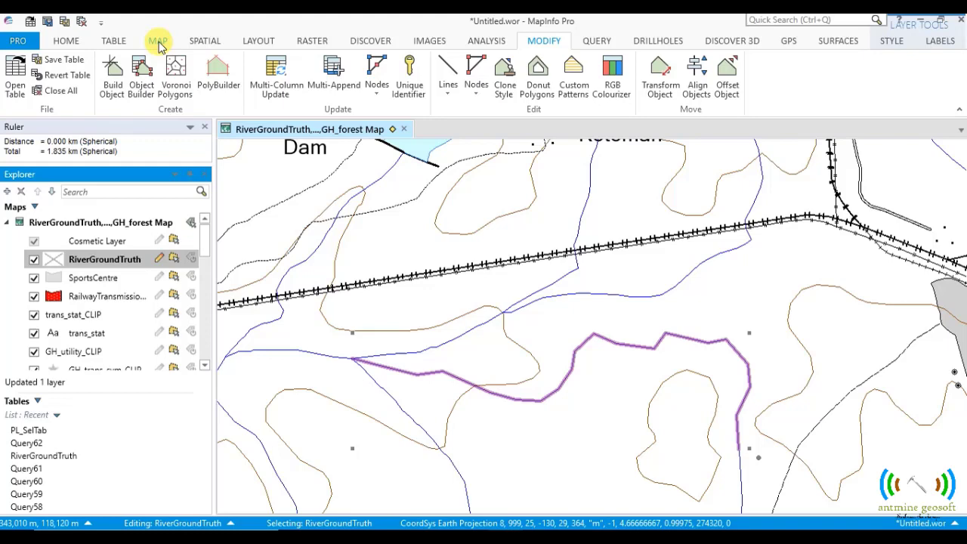
pyautogui.click(158, 40)
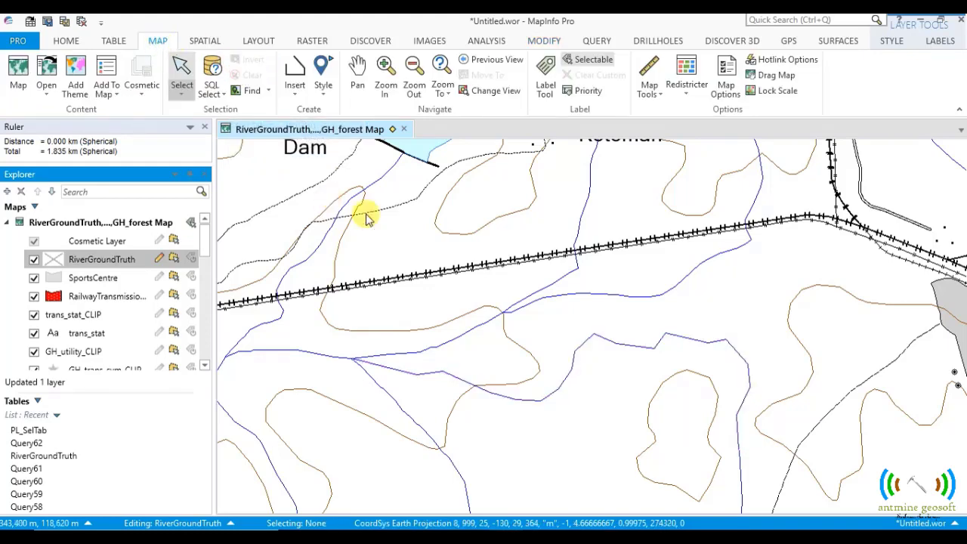
pyautogui.moveTo(416, 382)
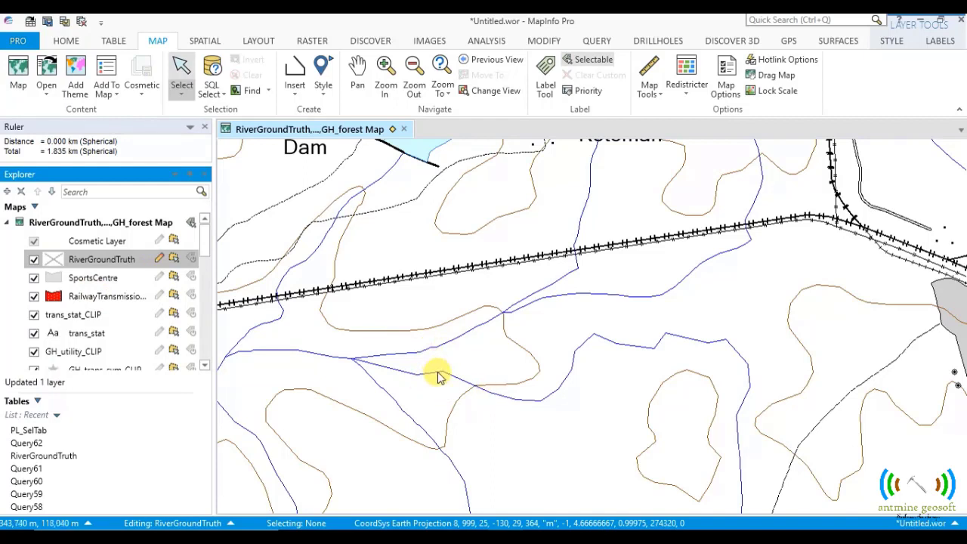
pyautogui.moveTo(599, 339)
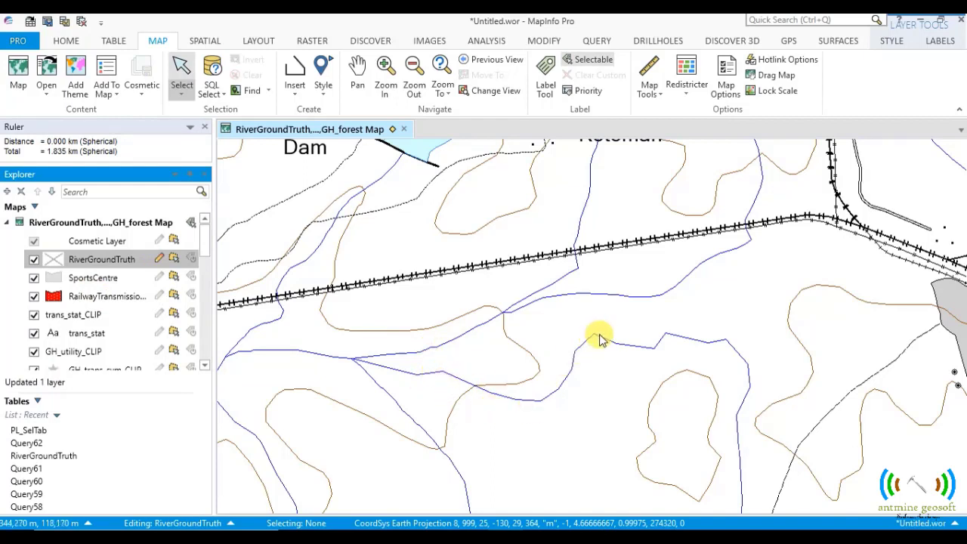
pyautogui.moveTo(669, 340)
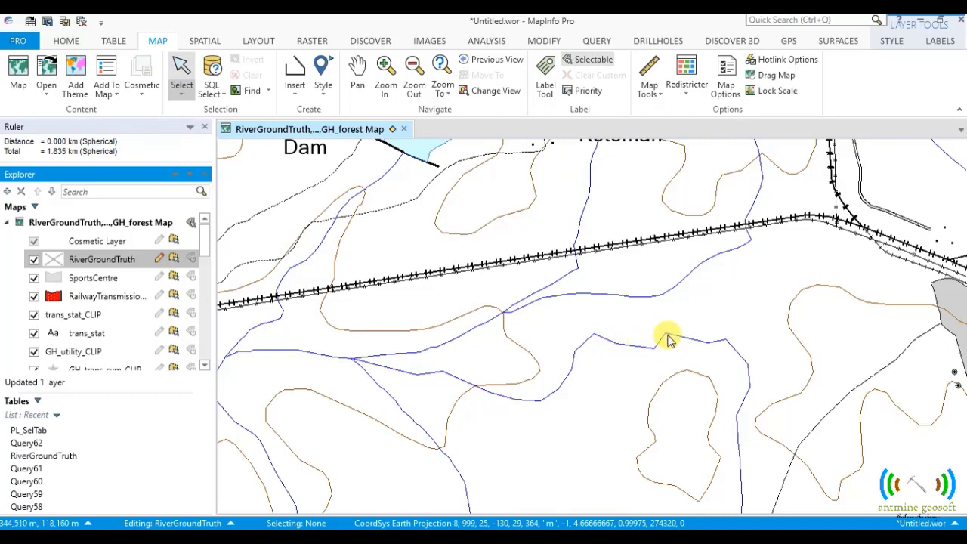
pyautogui.moveTo(721, 346)
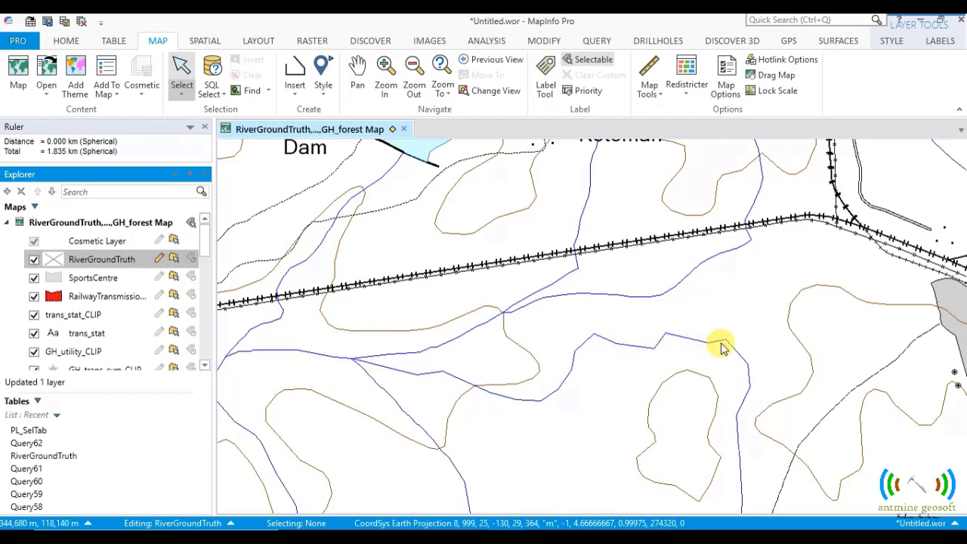
pyautogui.moveTo(744, 366)
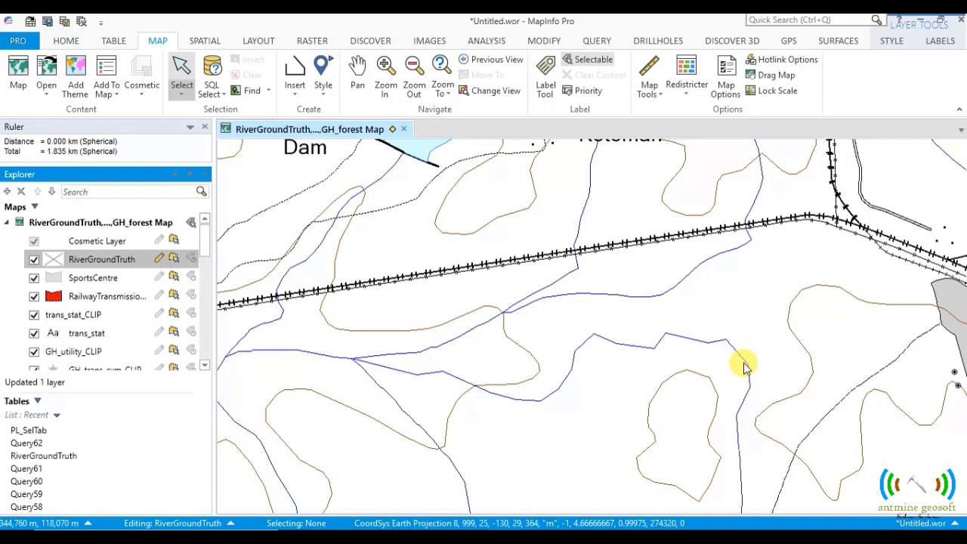
pyautogui.moveTo(745, 419)
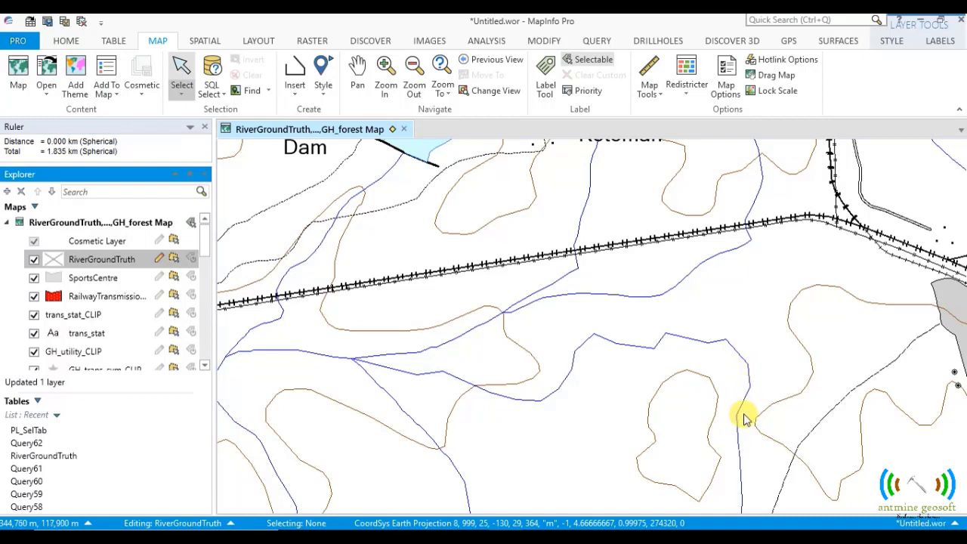
pyautogui.moveTo(646, 358)
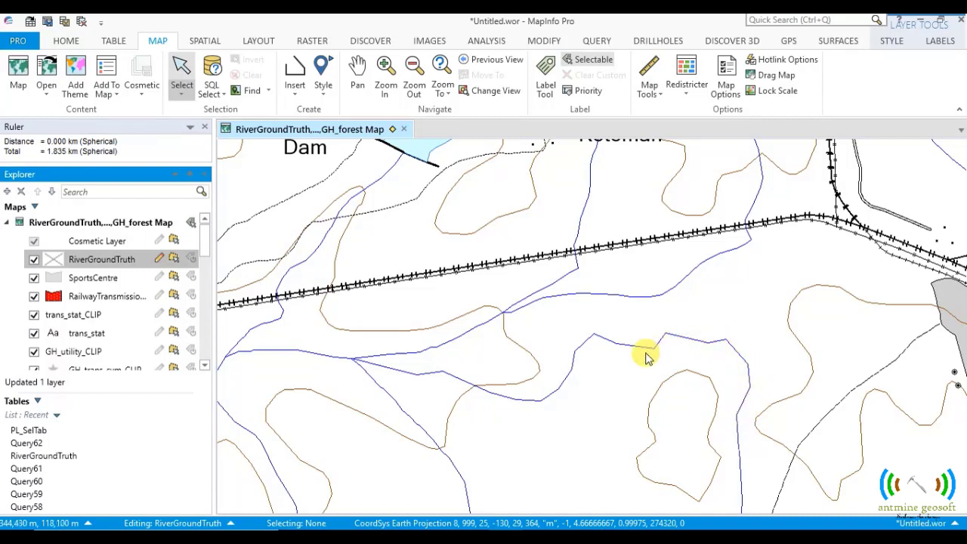
pyautogui.moveTo(631, 353)
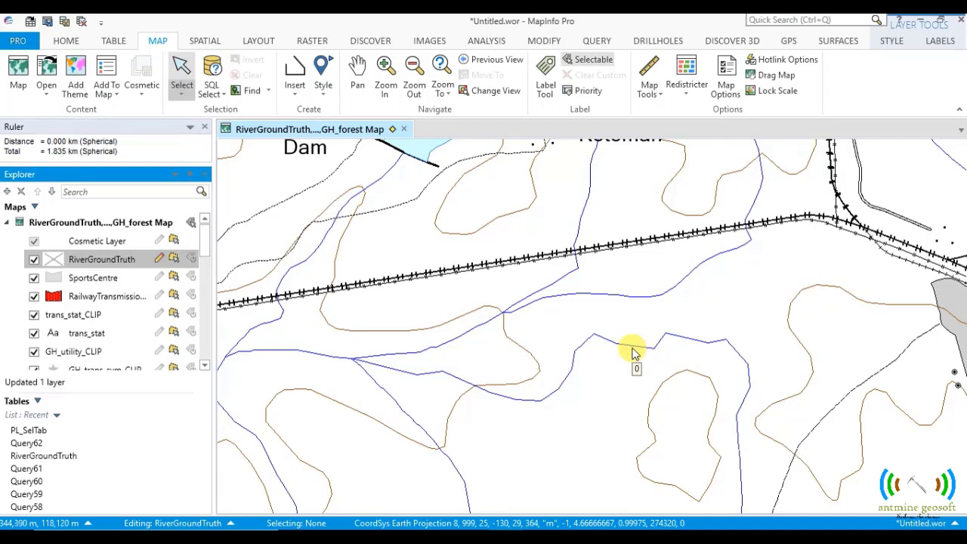
pyautogui.moveTo(582, 355)
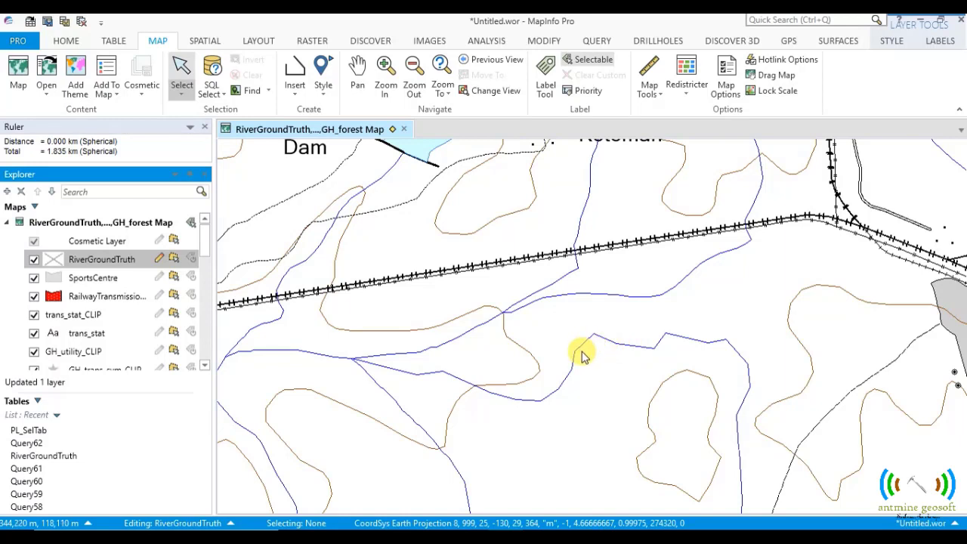
# Select the zigzag river line and open the Modify tab's Lines dropdown.
pyautogui.click(582, 353)
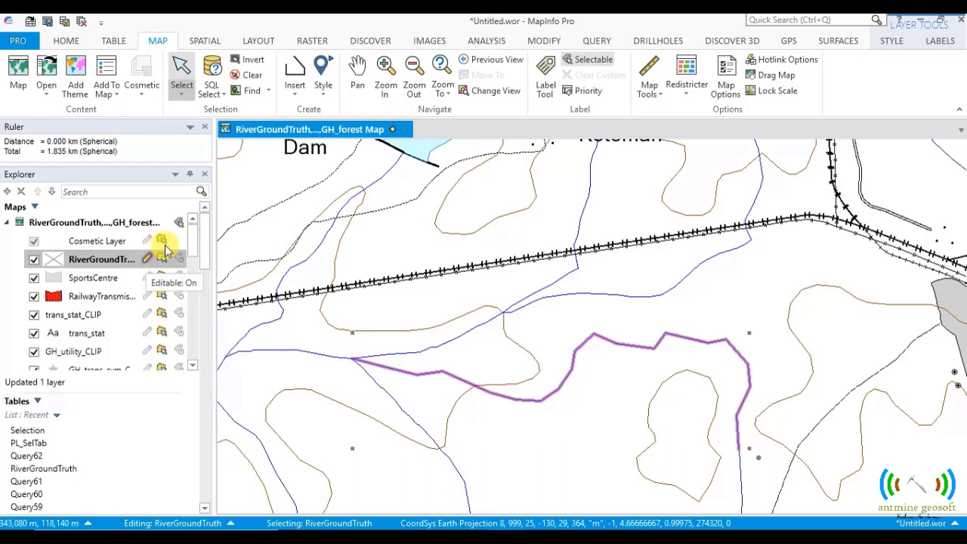
pyautogui.click(543, 41)
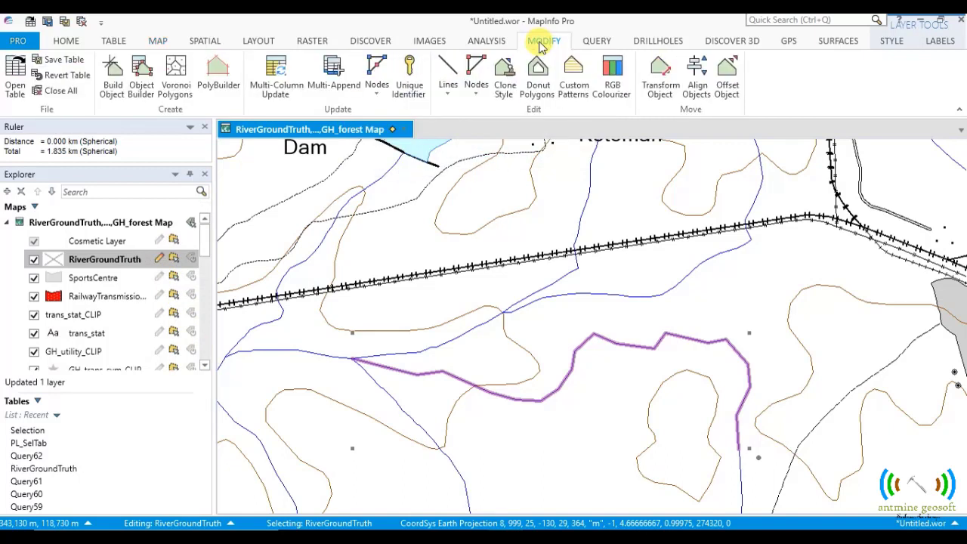
pyautogui.click(448, 75)
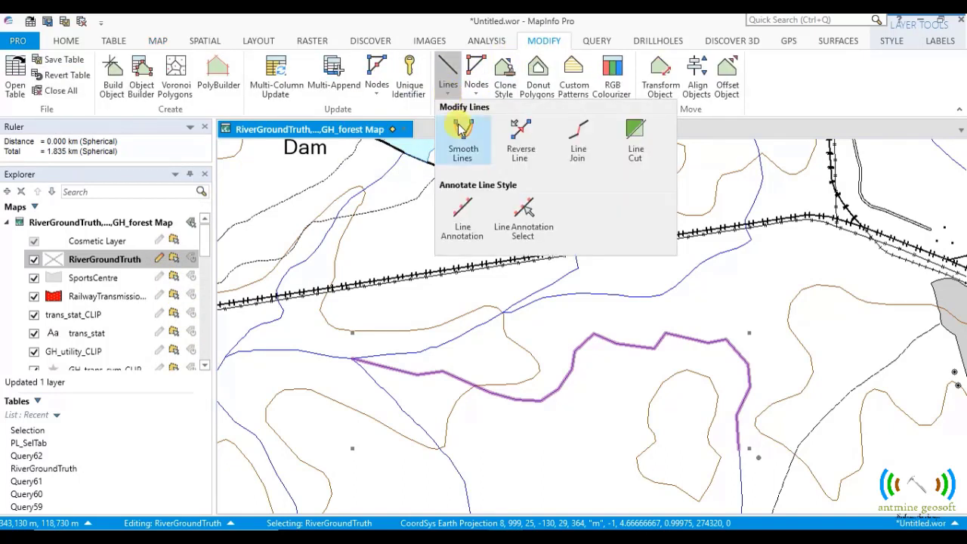
pyautogui.moveTo(463, 136)
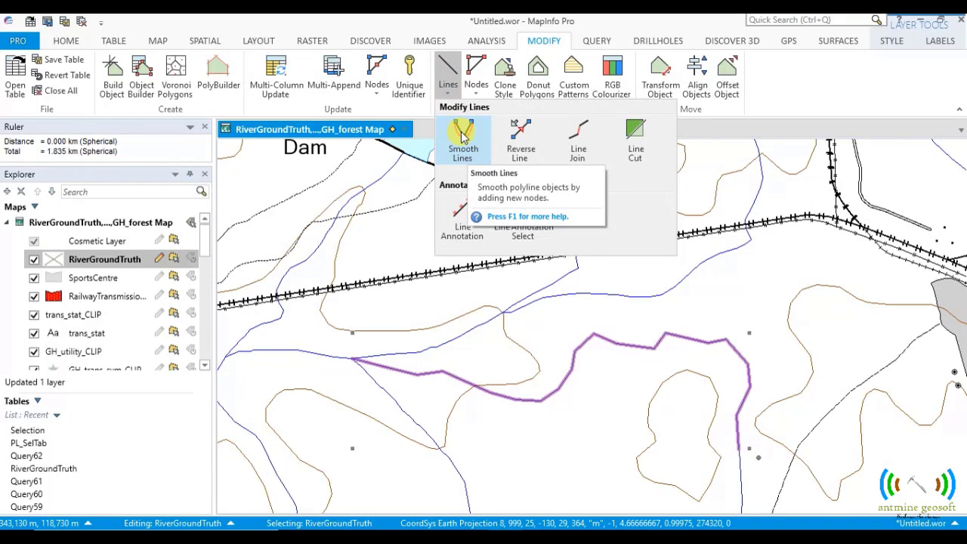
# Smooth the selected river line with Smooth Lines, overwriting the original line.
pyautogui.click(463, 139)
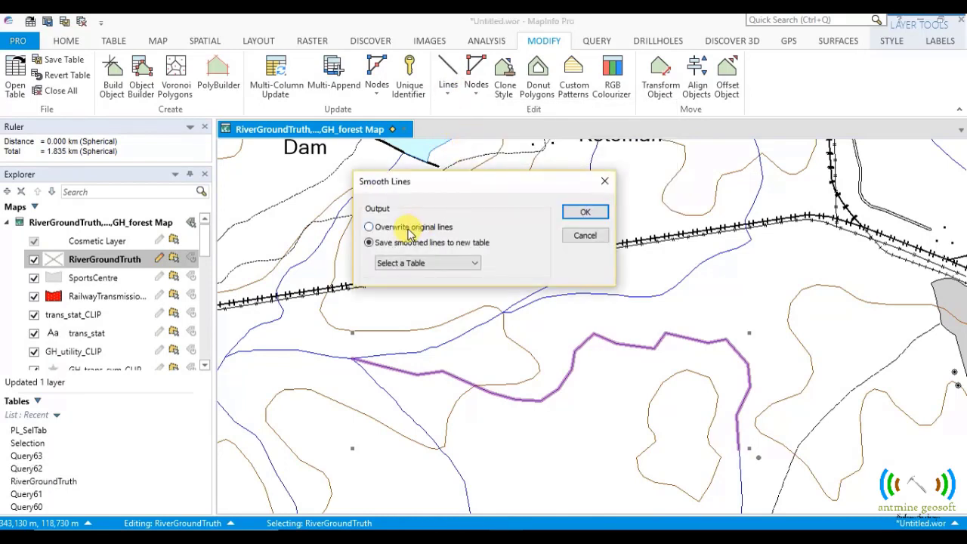
pyautogui.moveTo(419, 246)
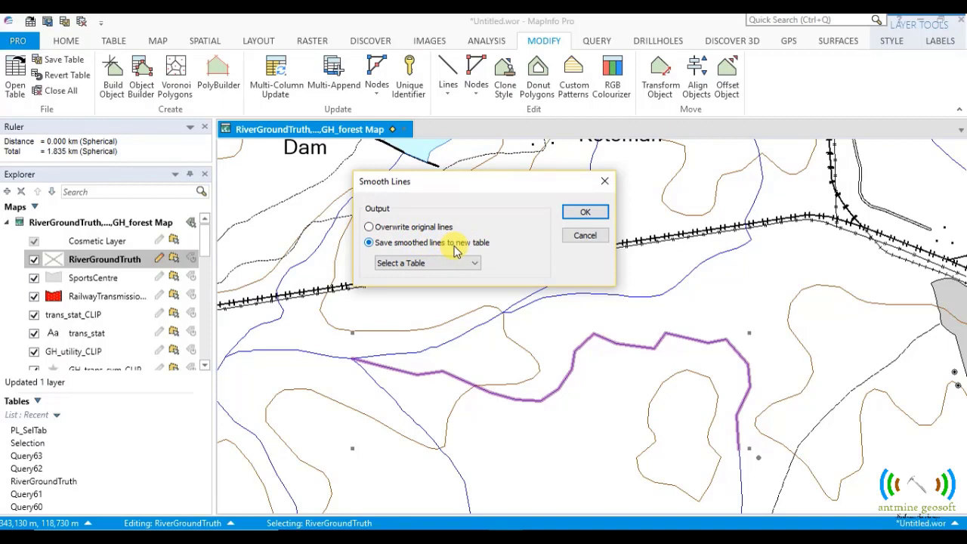
pyautogui.moveTo(429, 248)
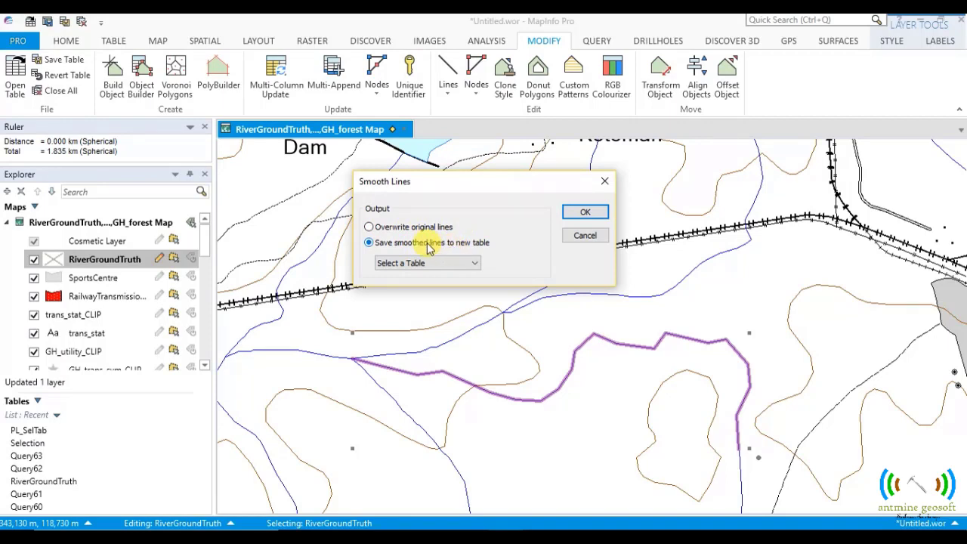
pyautogui.click(368, 227)
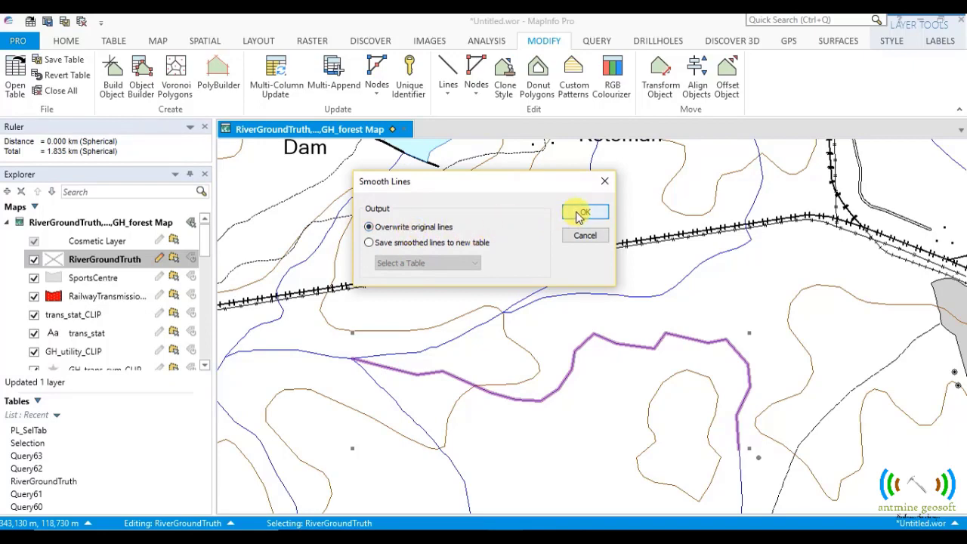
pyautogui.click(584, 211)
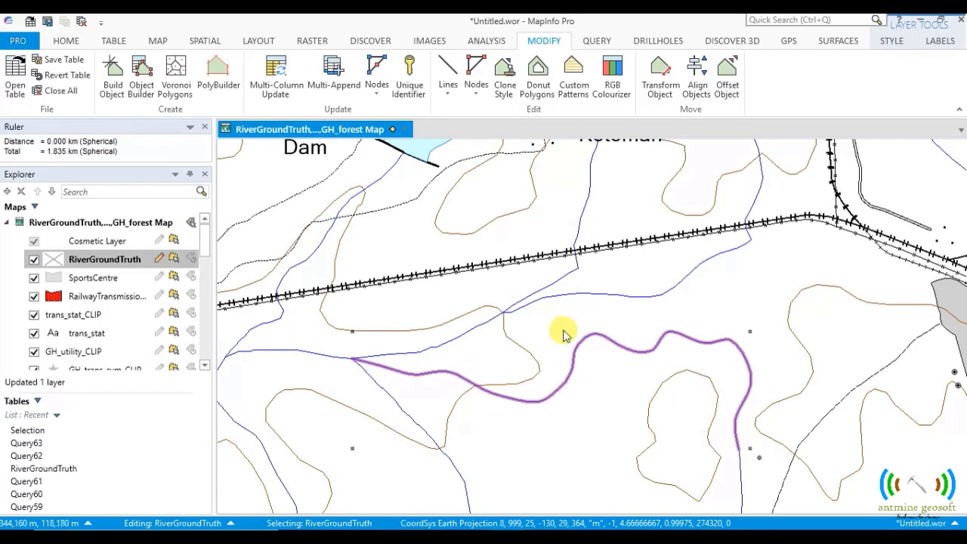
pyautogui.moveTo(157, 40)
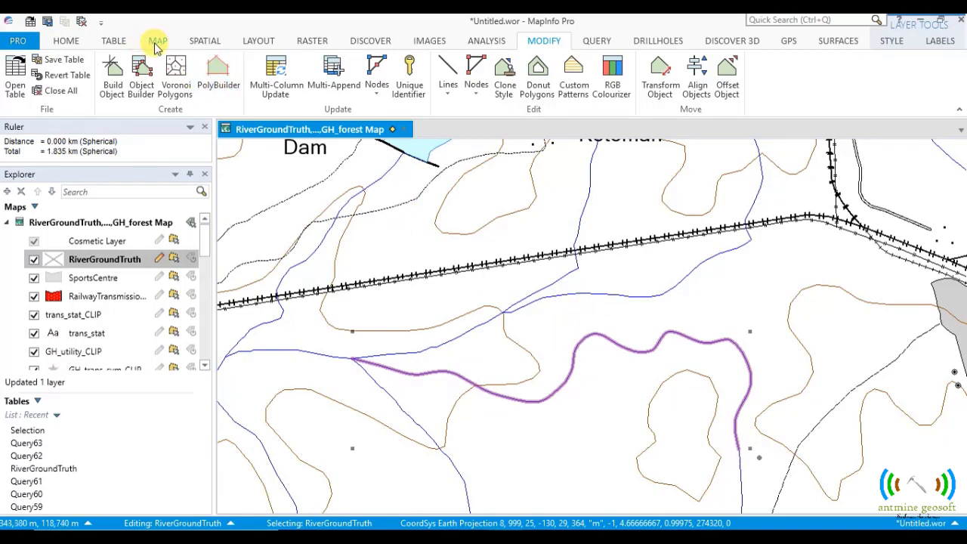
# Switch back to the Map tab to view the smoothed river line.
pyautogui.click(157, 40)
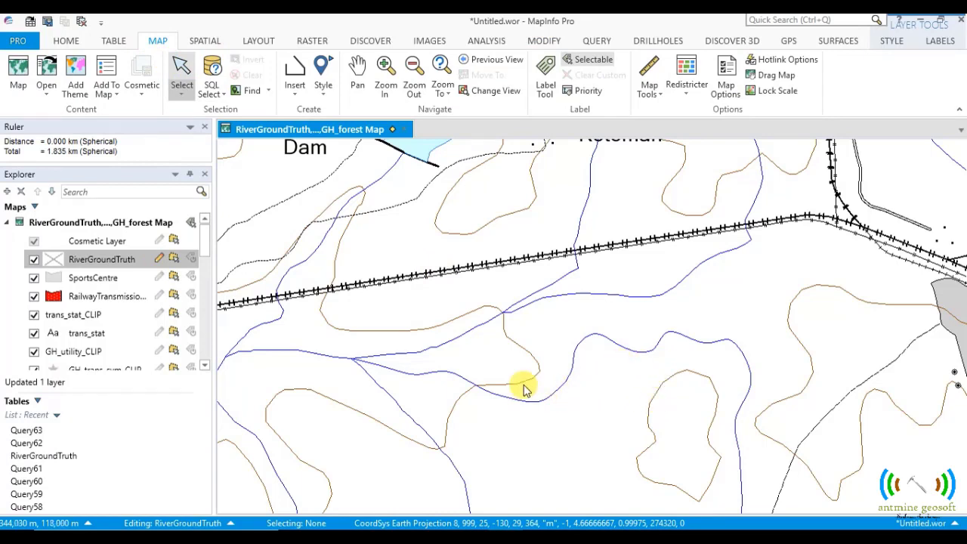
pyautogui.moveTo(682, 386)
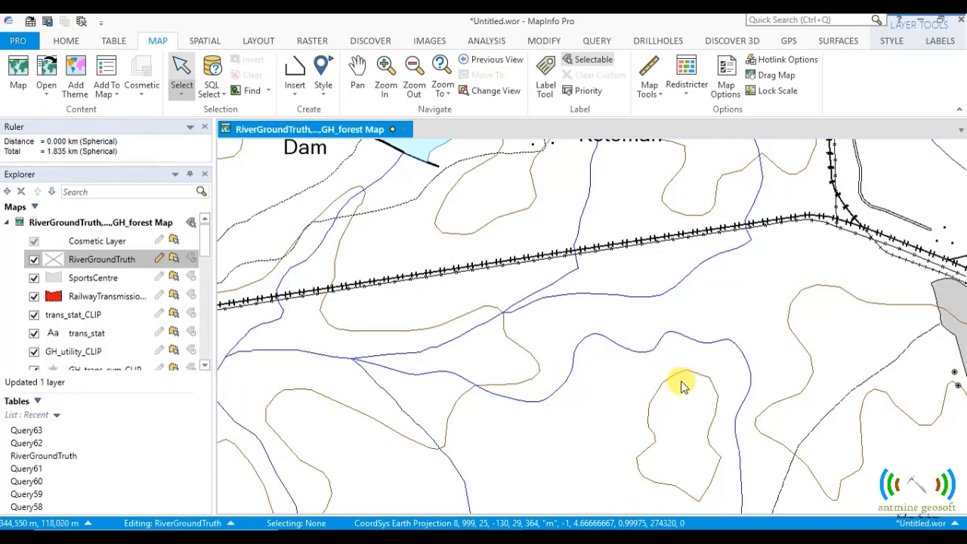
pyautogui.moveTo(575, 417)
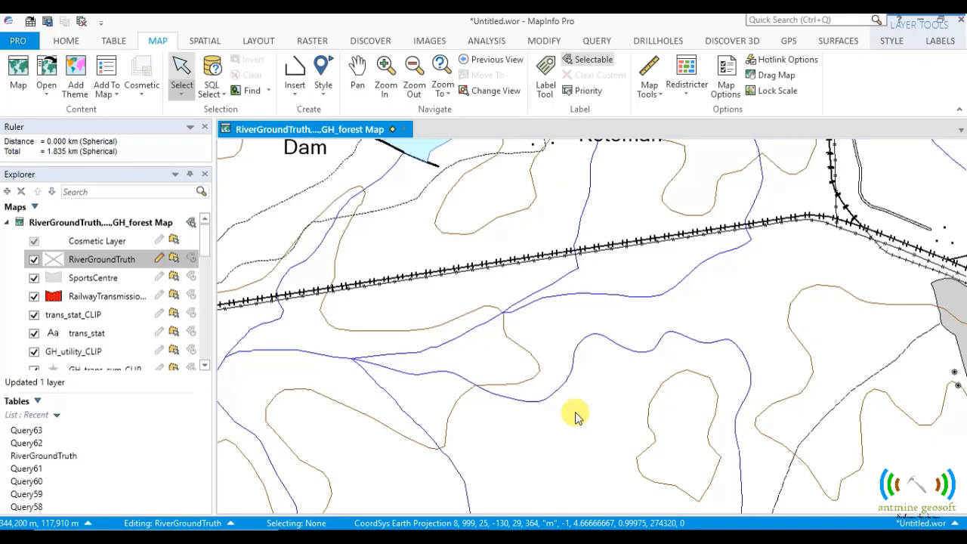
pyautogui.moveTo(574, 370)
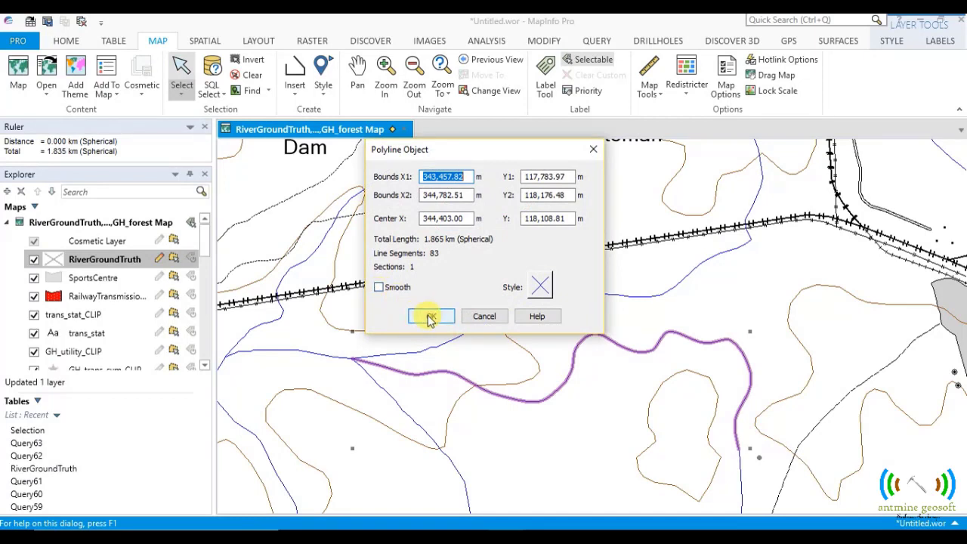
pyautogui.moveTo(420, 293)
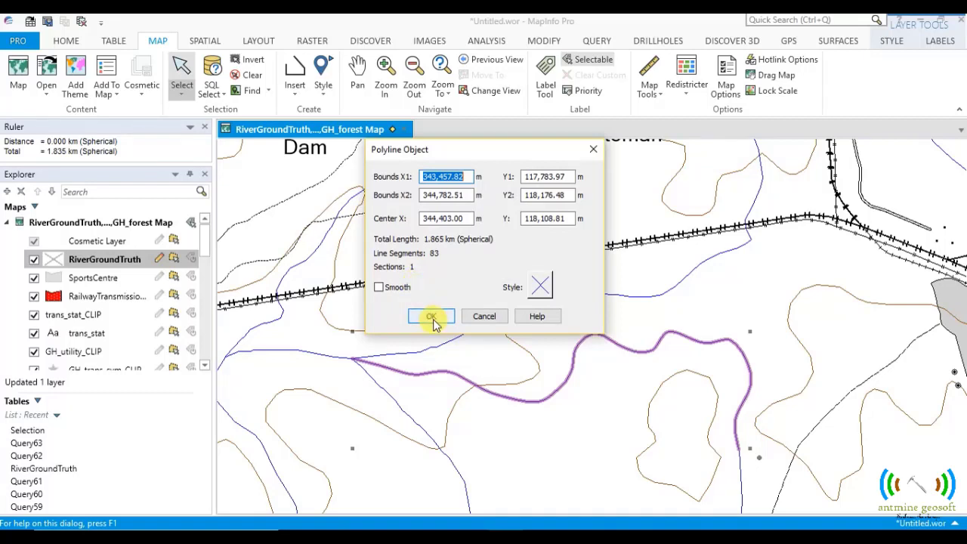
pyautogui.click(431, 316)
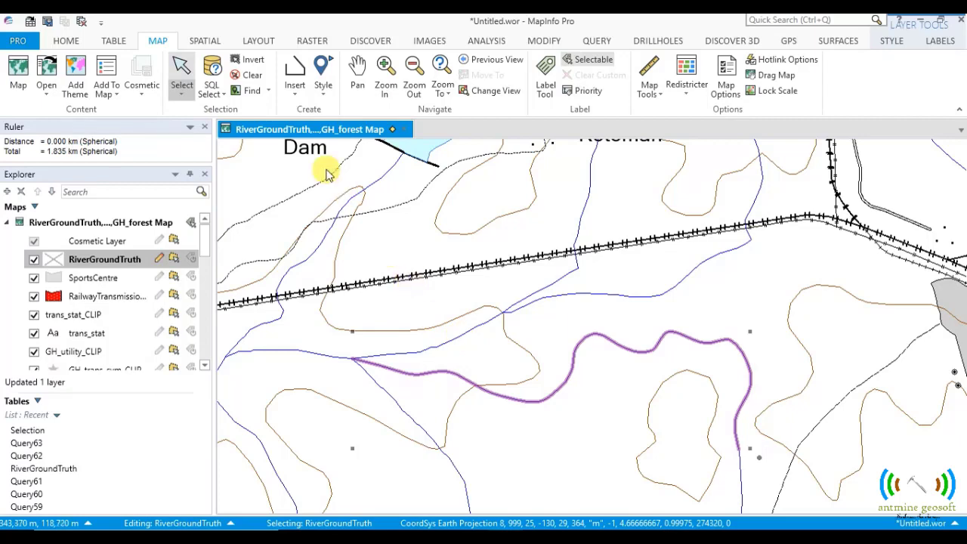